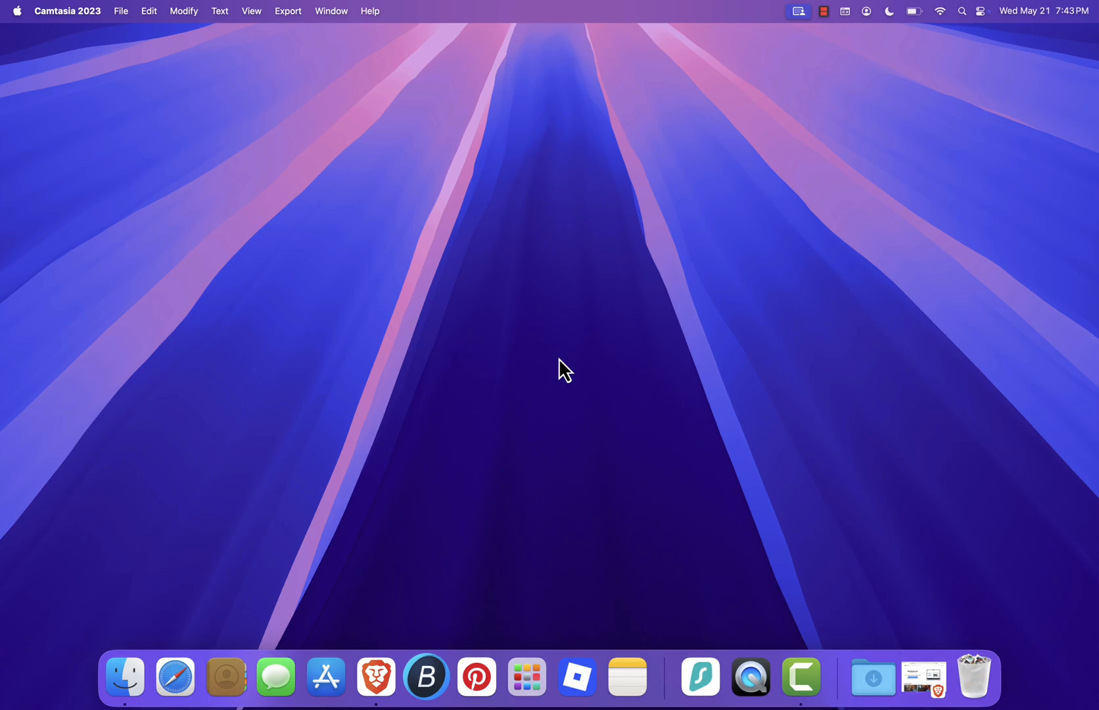
{"action": "mouse_move", "coordinate": [905, 453]}
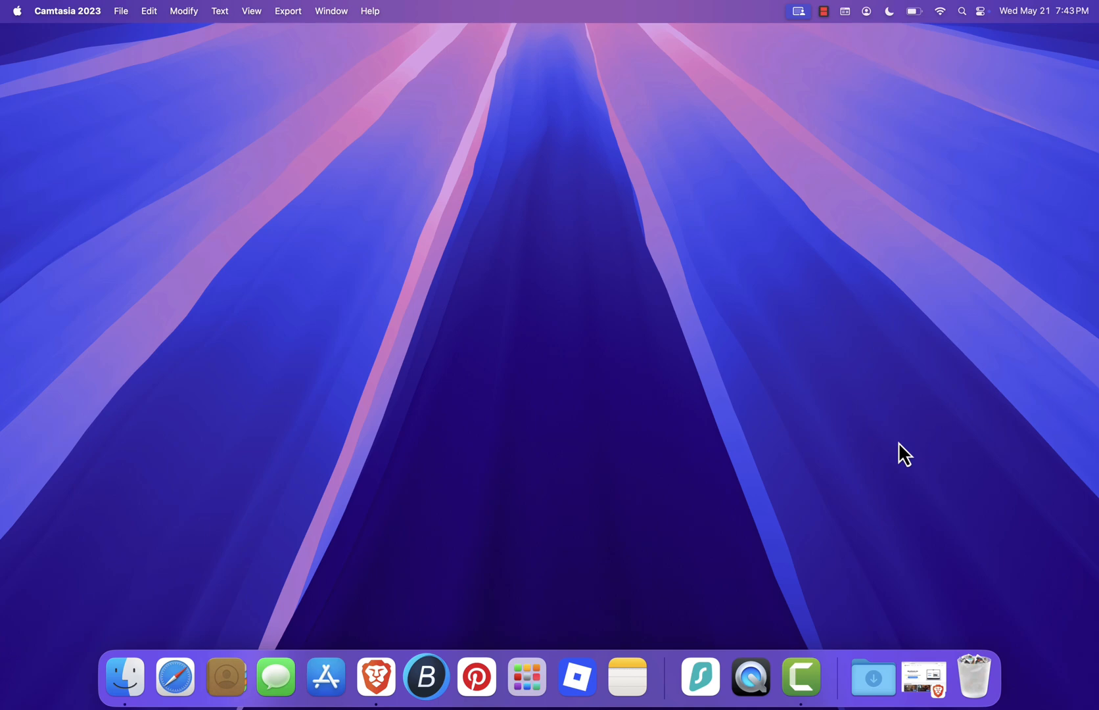
- Download the BlueStacks Air Mac installer from bluestacks.com/mac and save it to Downloads
{"action": "left_click", "coordinate": [403, 677]}
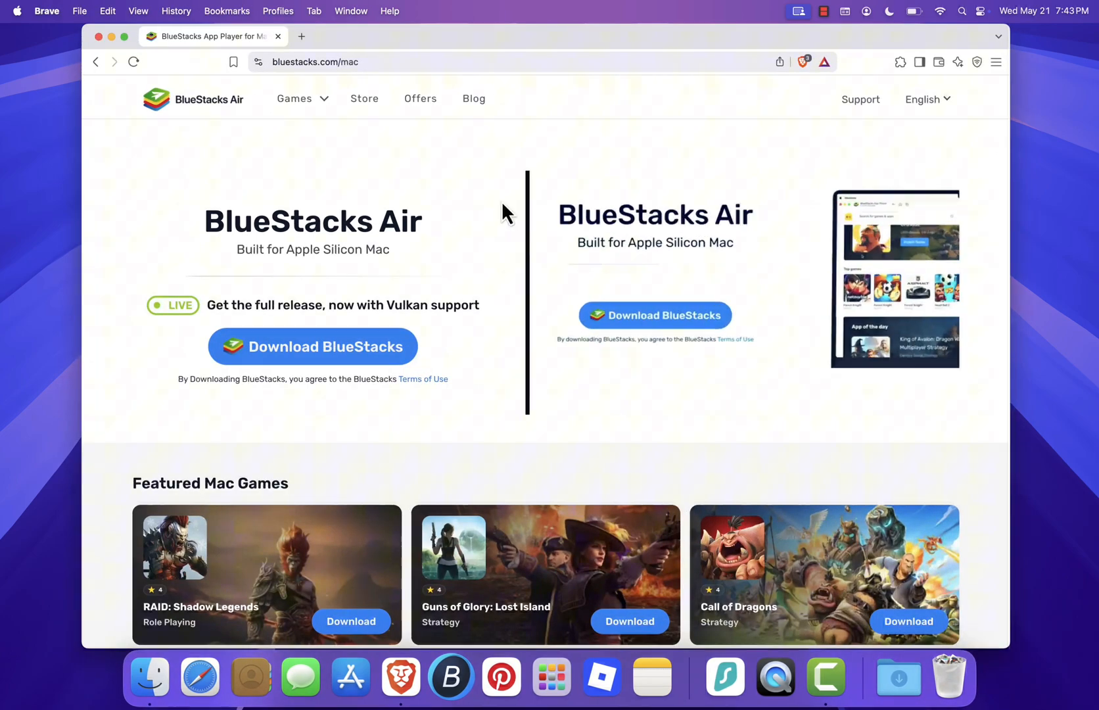
{"action": "left_click", "coordinate": [316, 61]}
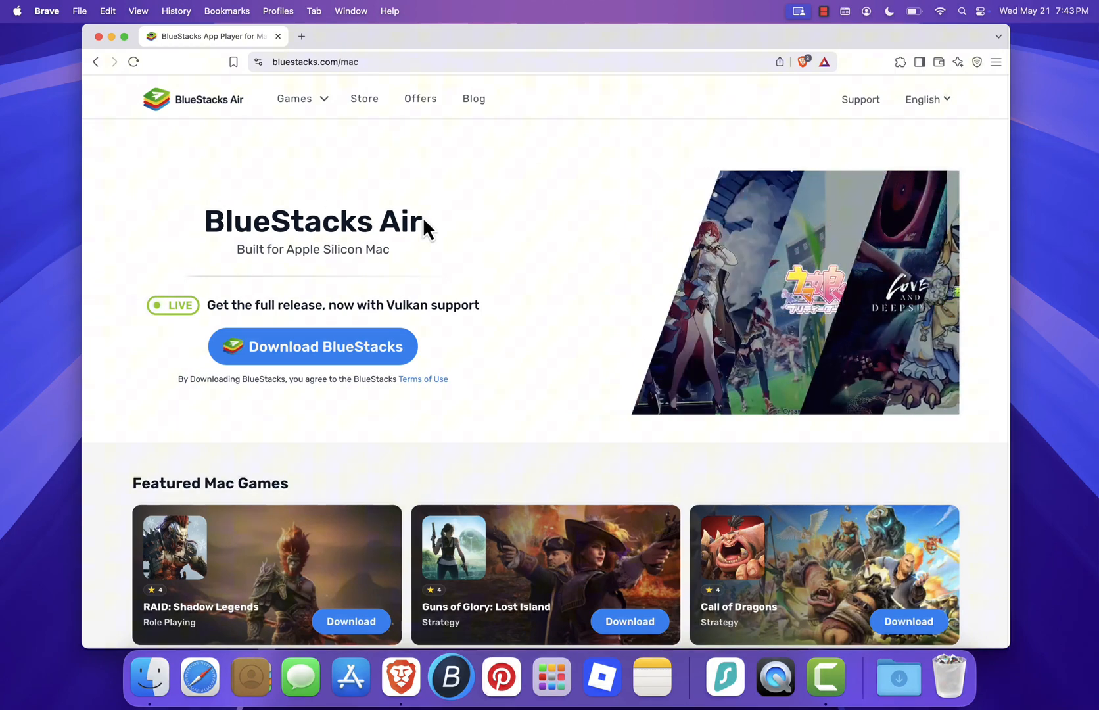
{"action": "left_click", "coordinate": [313, 346]}
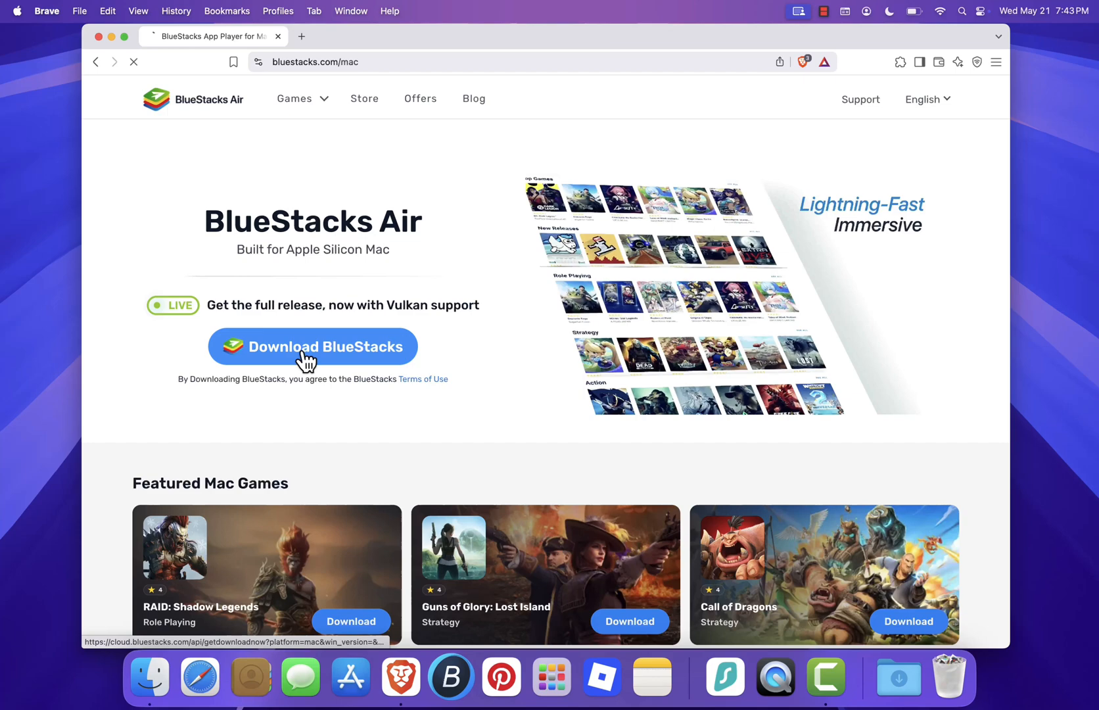
{"action": "left_click", "coordinate": [313, 346]}
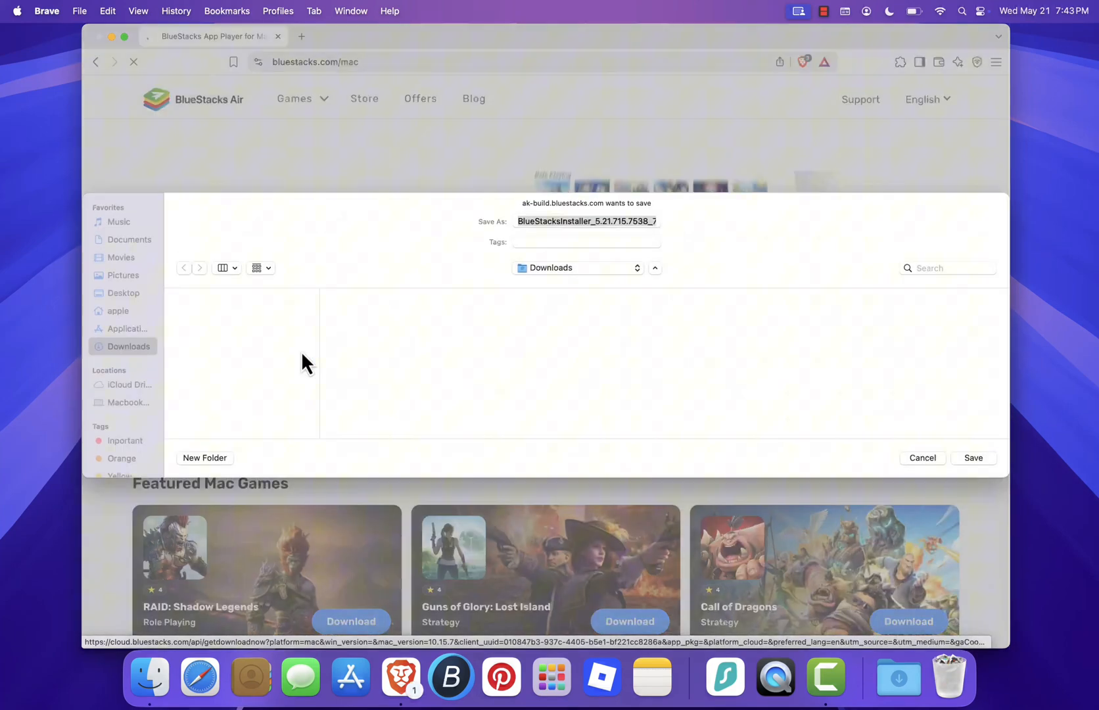
{"action": "left_click", "coordinate": [972, 458]}
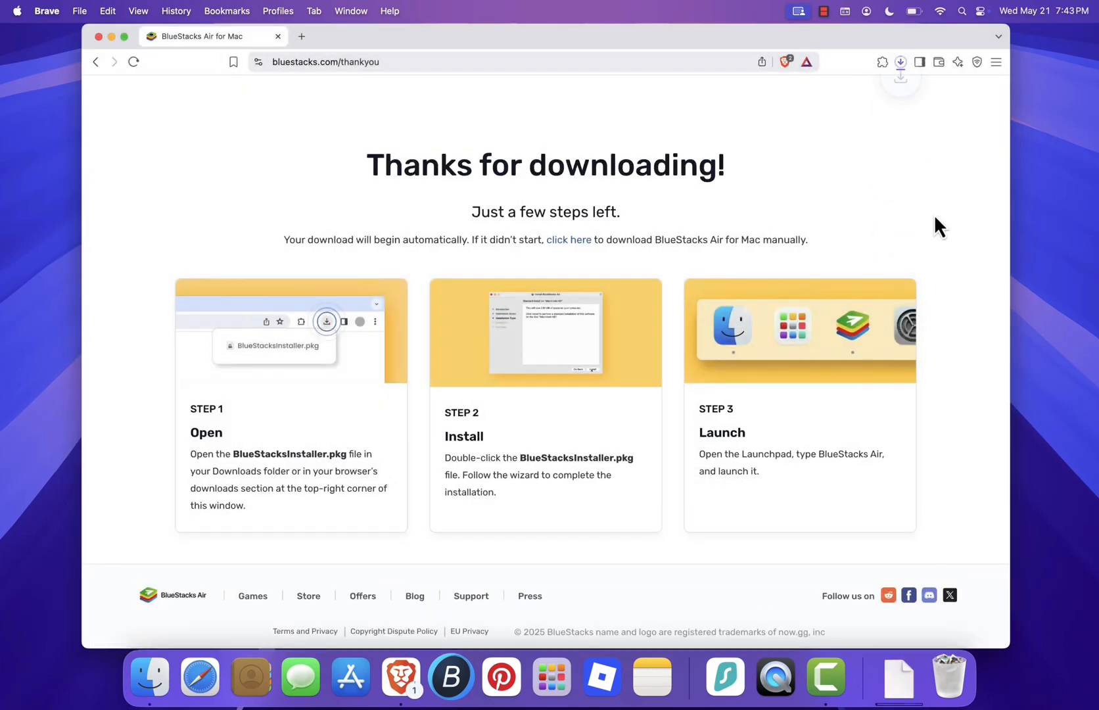
- Show Downloads in Finder and select the 854 MB BlueStacksInstaller .pkg
{"action": "left_click", "coordinate": [901, 62]}
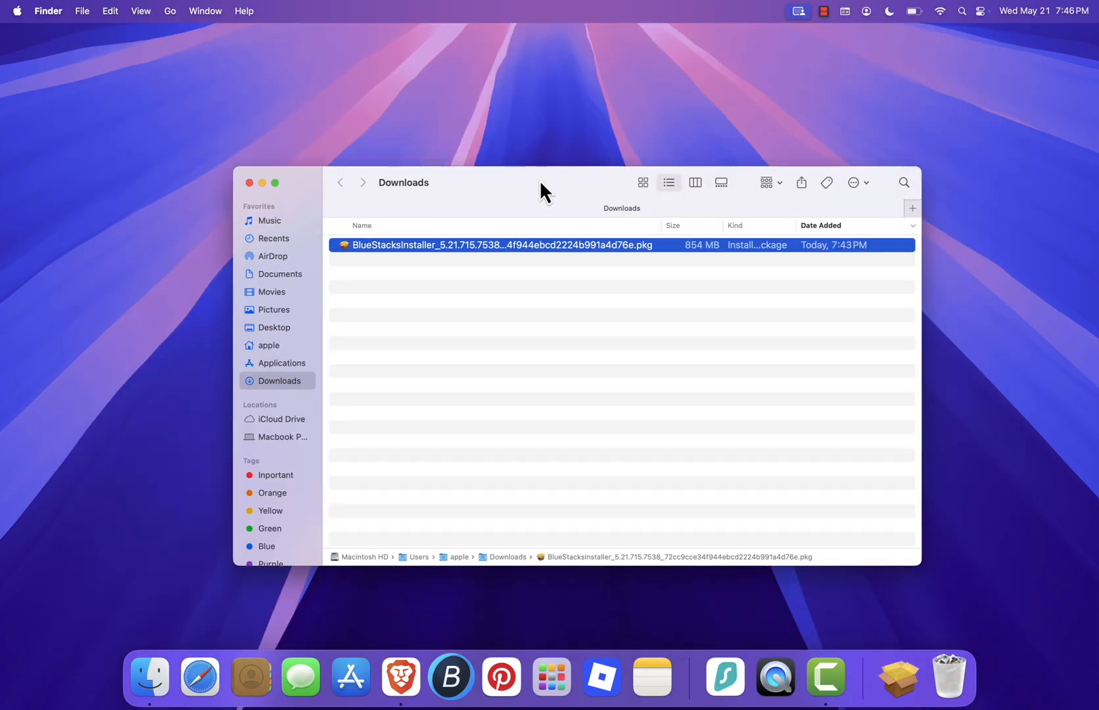
{"action": "left_click", "coordinate": [511, 320]}
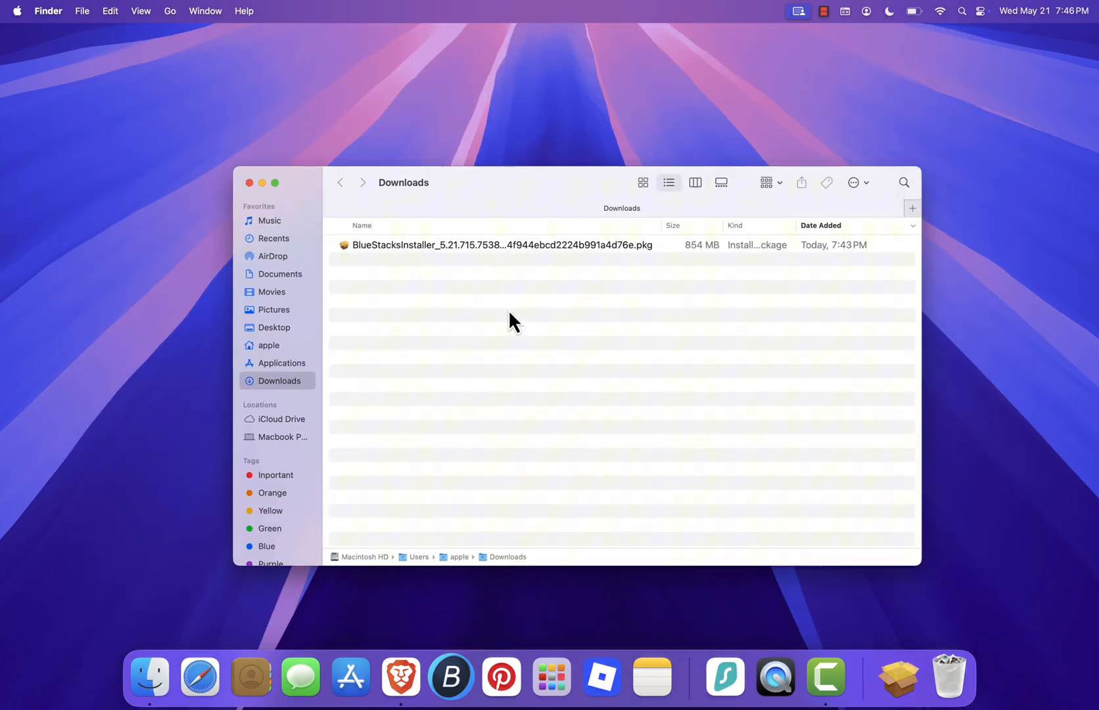
{"action": "mouse_move", "coordinate": [471, 261]}
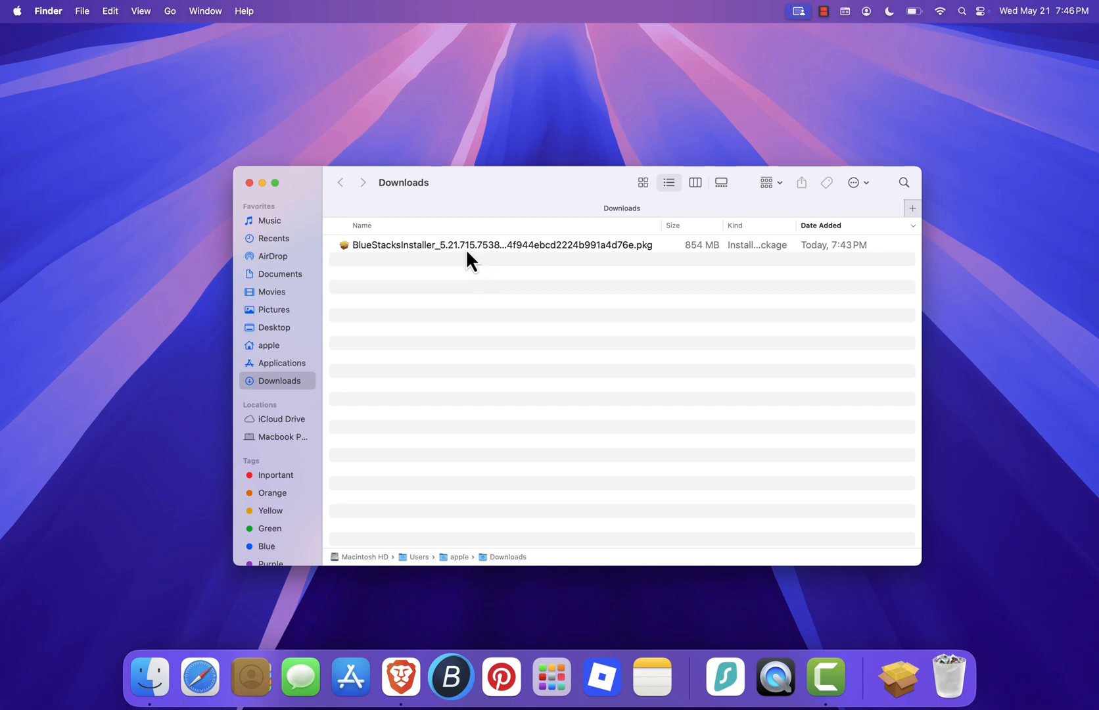
{"action": "mouse_move", "coordinate": [475, 275]}
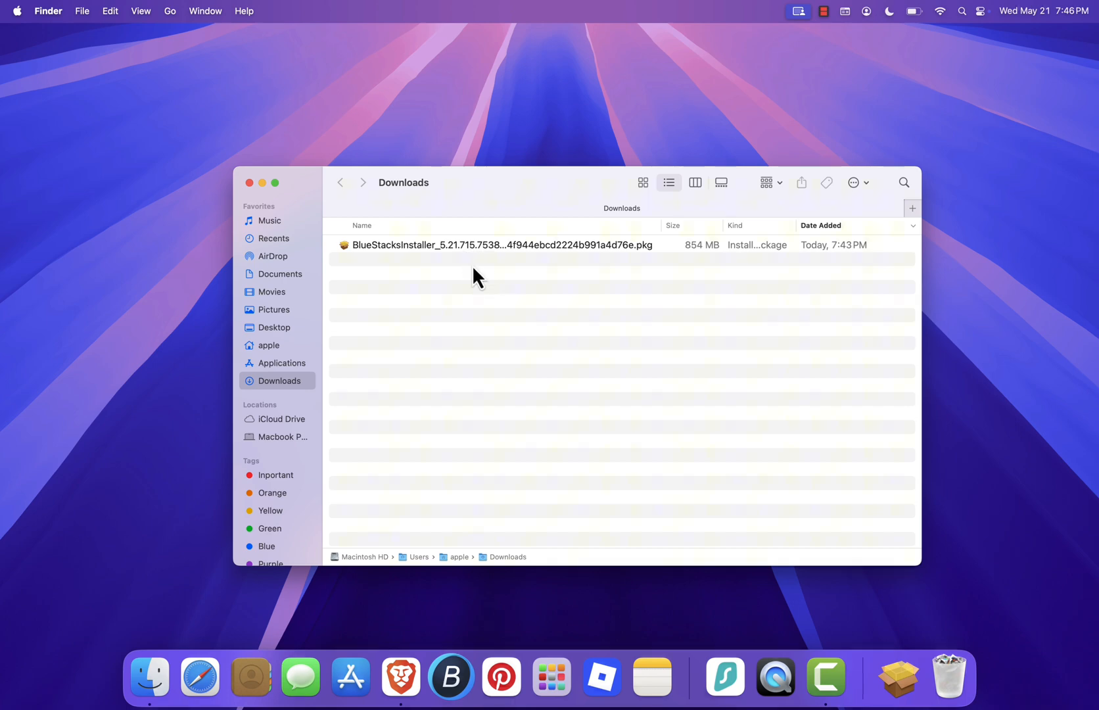
{"action": "left_click", "coordinate": [501, 245]}
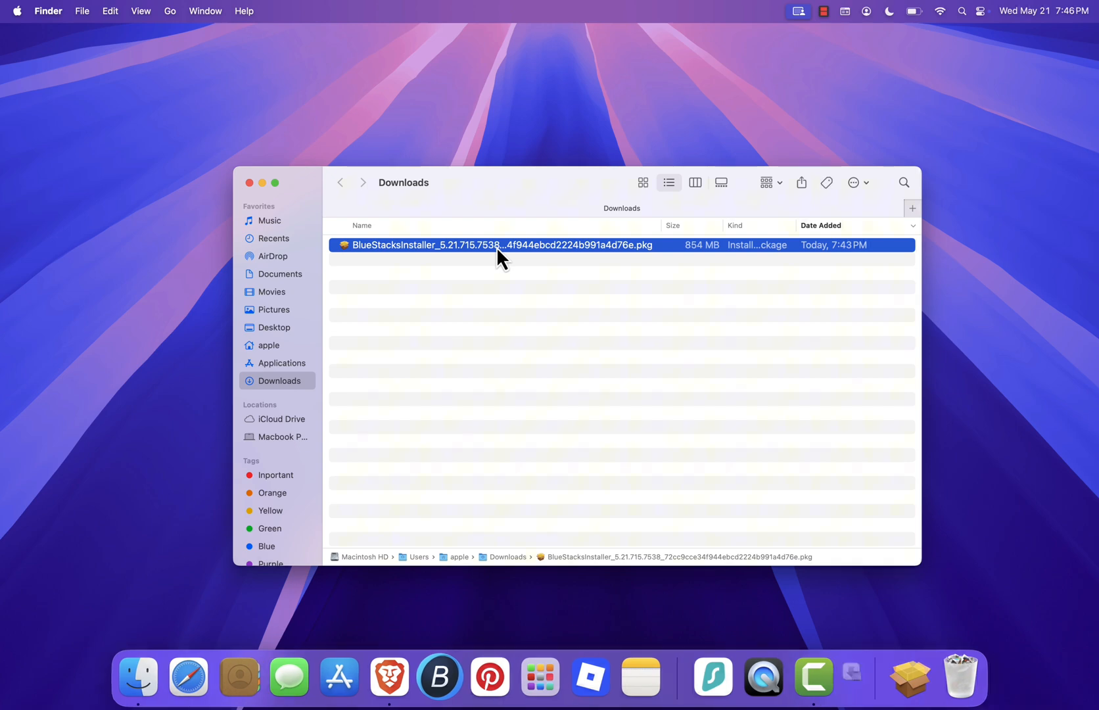
- Run the .pkg through Continue, Install and password authorization onto Macintosh HD, then close on success
{"action": "double_click", "coordinate": [494, 244]}
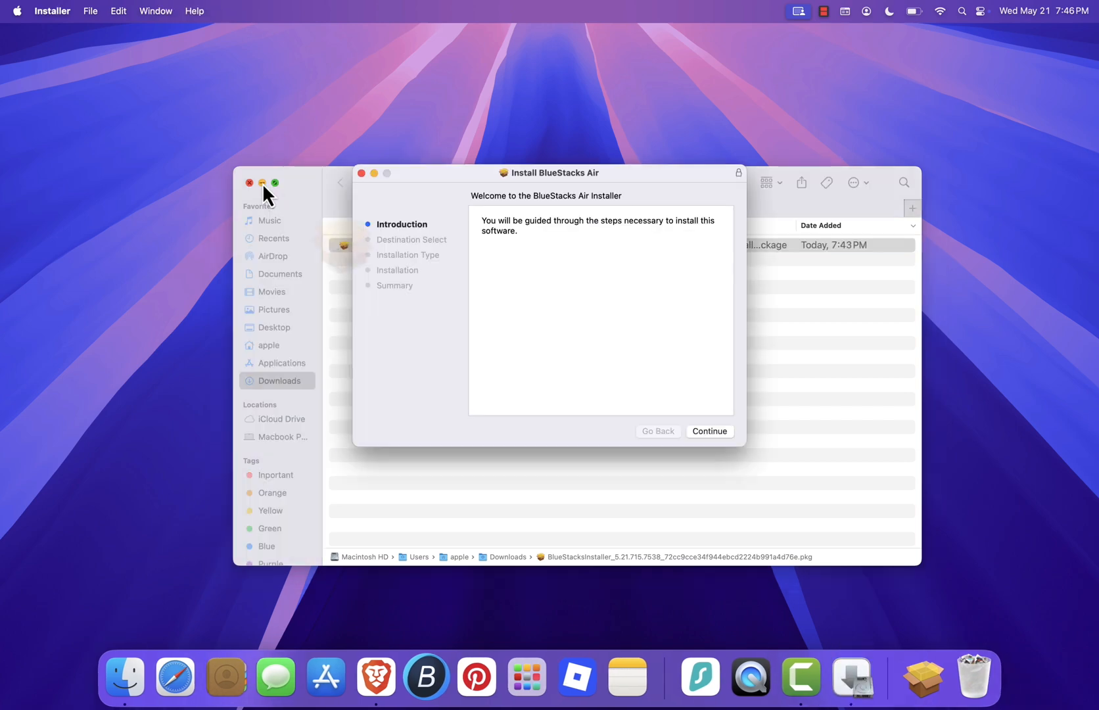
{"action": "left_click", "coordinate": [709, 429]}
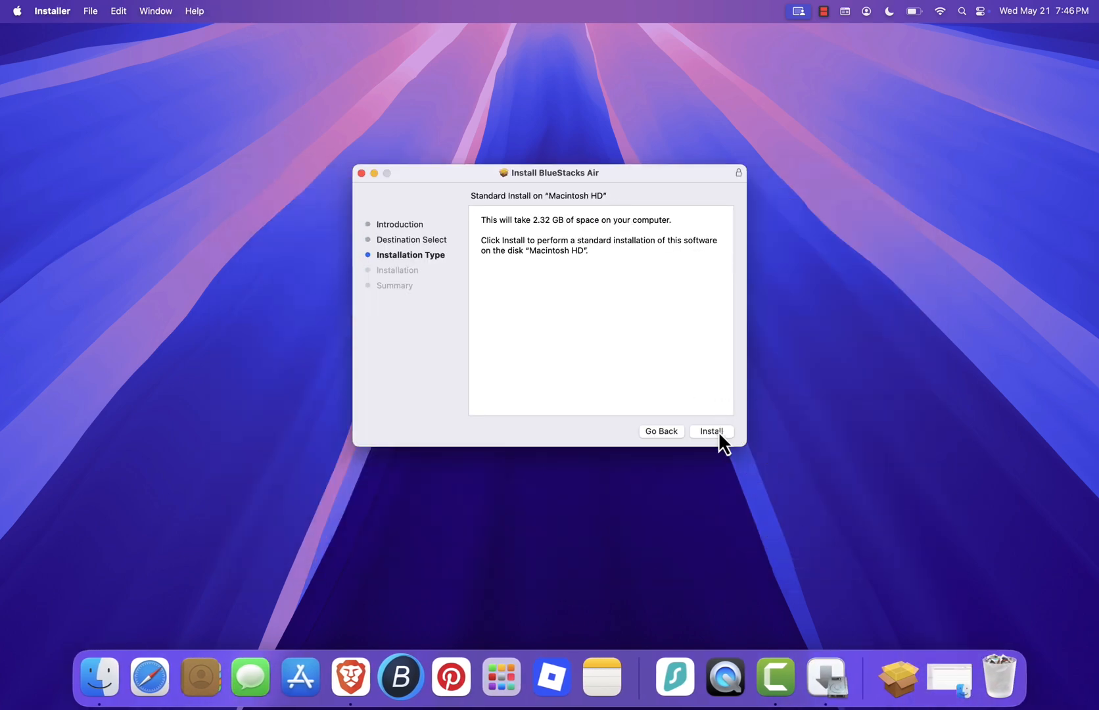
{"action": "left_click", "coordinate": [710, 430]}
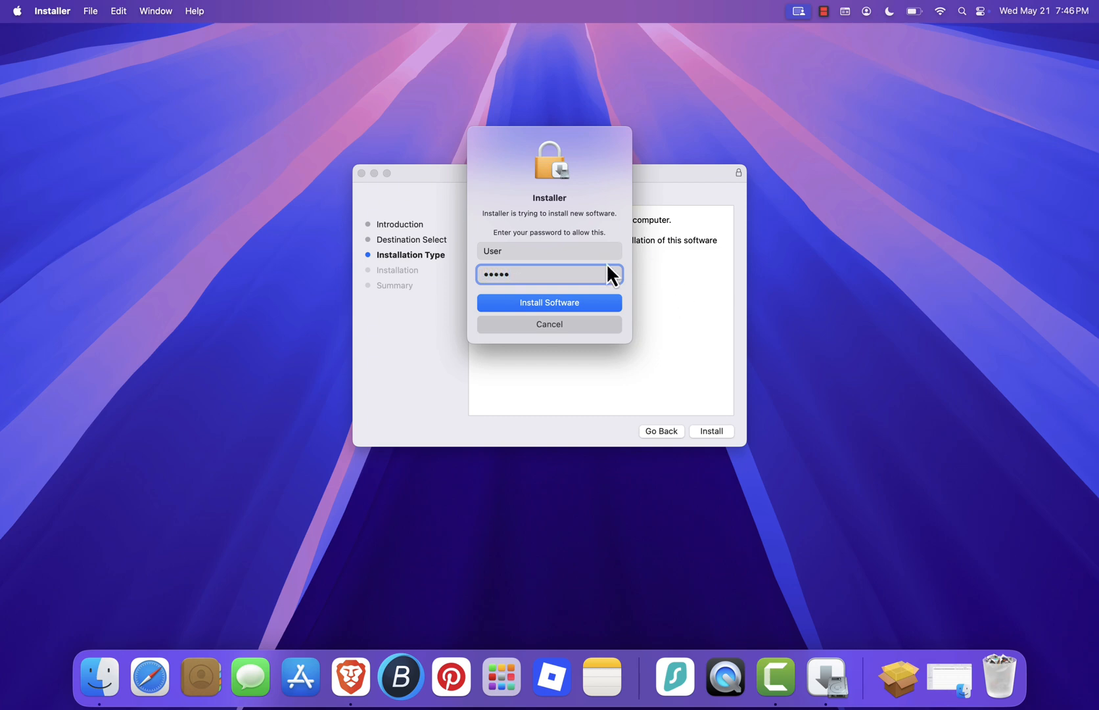
{"action": "left_click", "coordinate": [550, 302]}
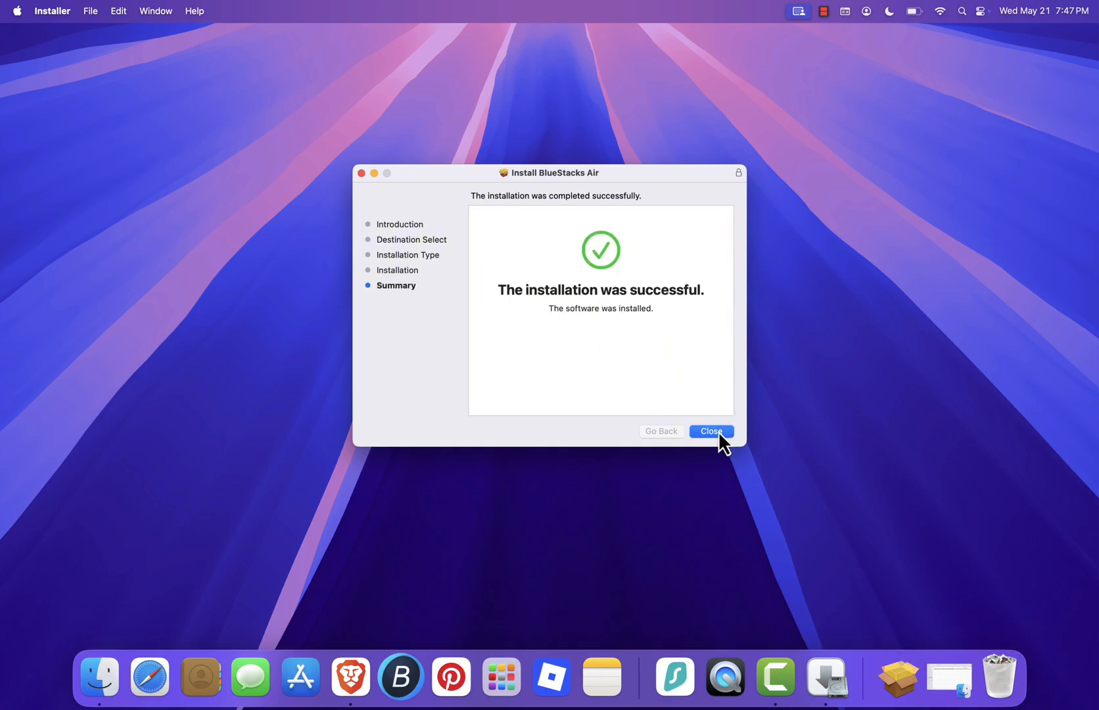
{"action": "left_click", "coordinate": [711, 431]}
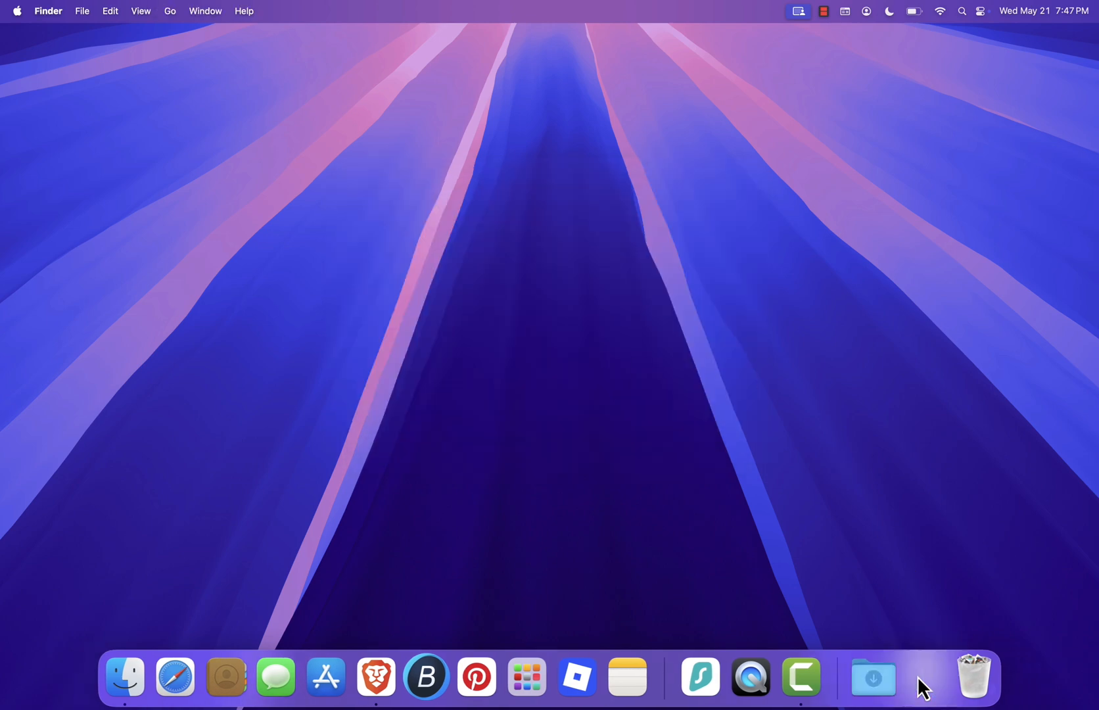
- Launch the BlueStacks app from the top of Finder's Applications folder
{"action": "left_click", "coordinate": [125, 675]}
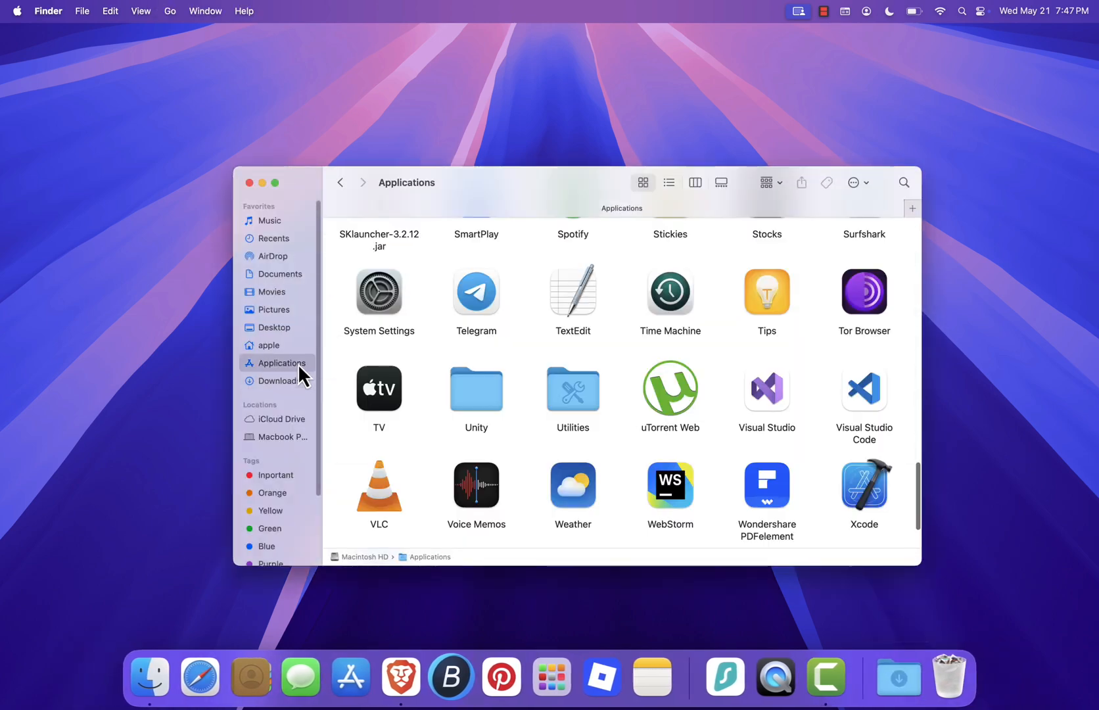
{"action": "scroll", "scroll_direction": "up", "scroll_amount": 3}
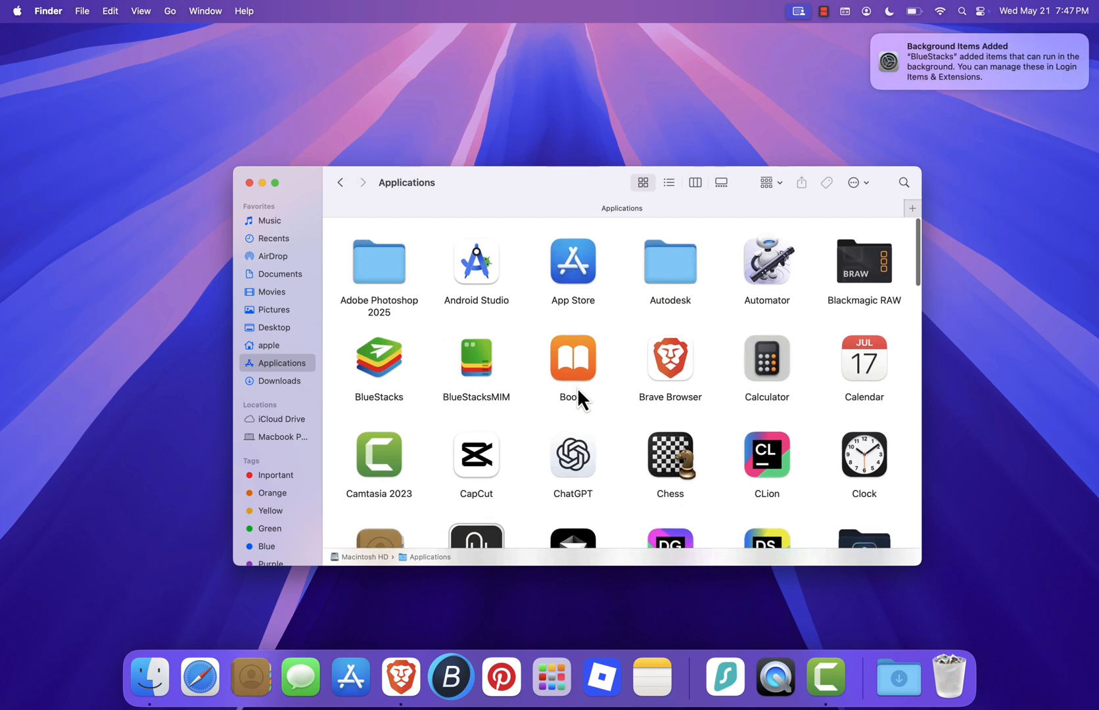
{"action": "left_click", "coordinate": [379, 359]}
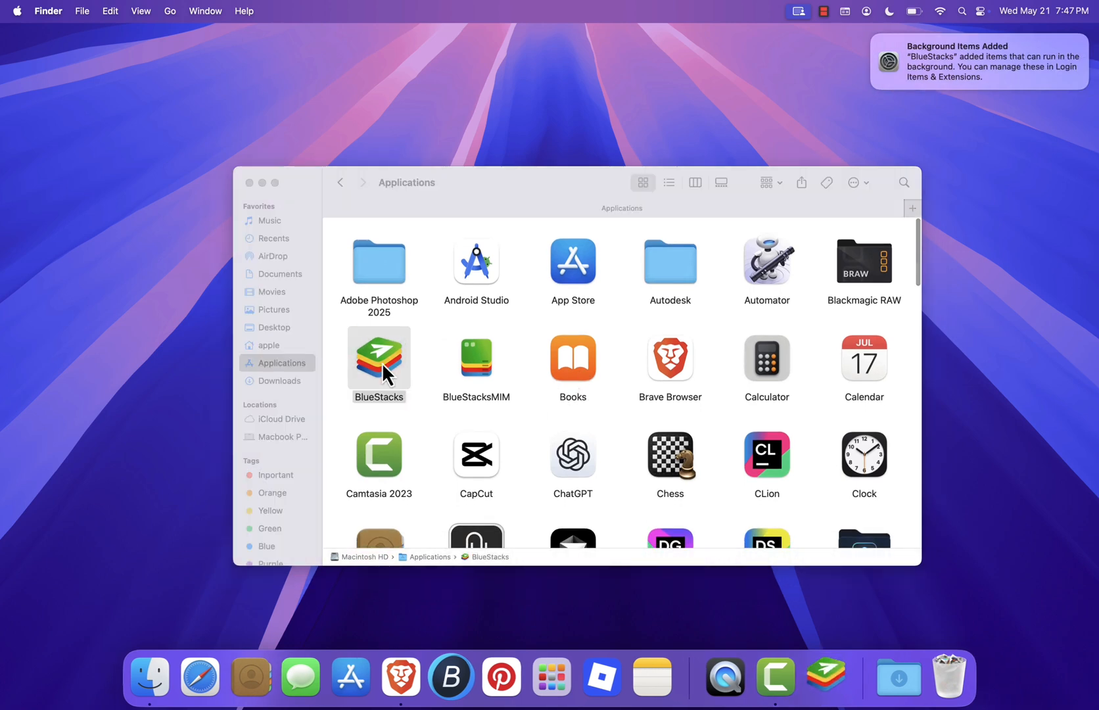
{"action": "double_click", "coordinate": [379, 358]}
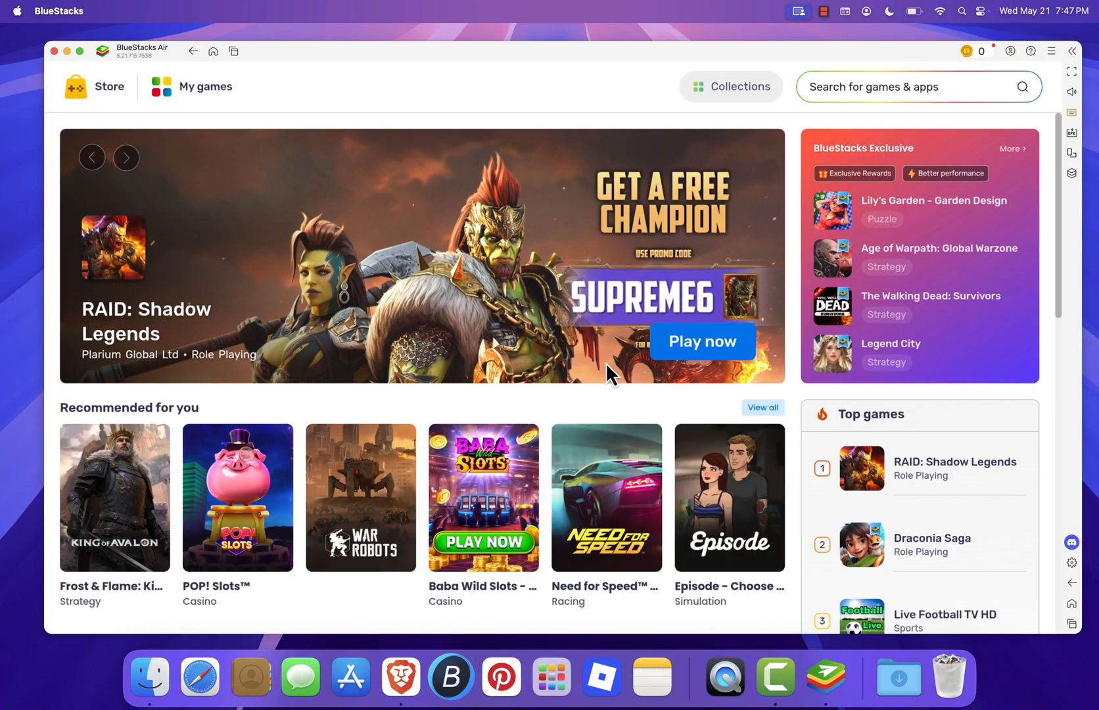
- Scroll the Store home to reach the EA SPORTS FC Mobile Soccer page with Install From Google Play
{"action": "scroll", "scroll_direction": "down", "scroll_amount": 3}
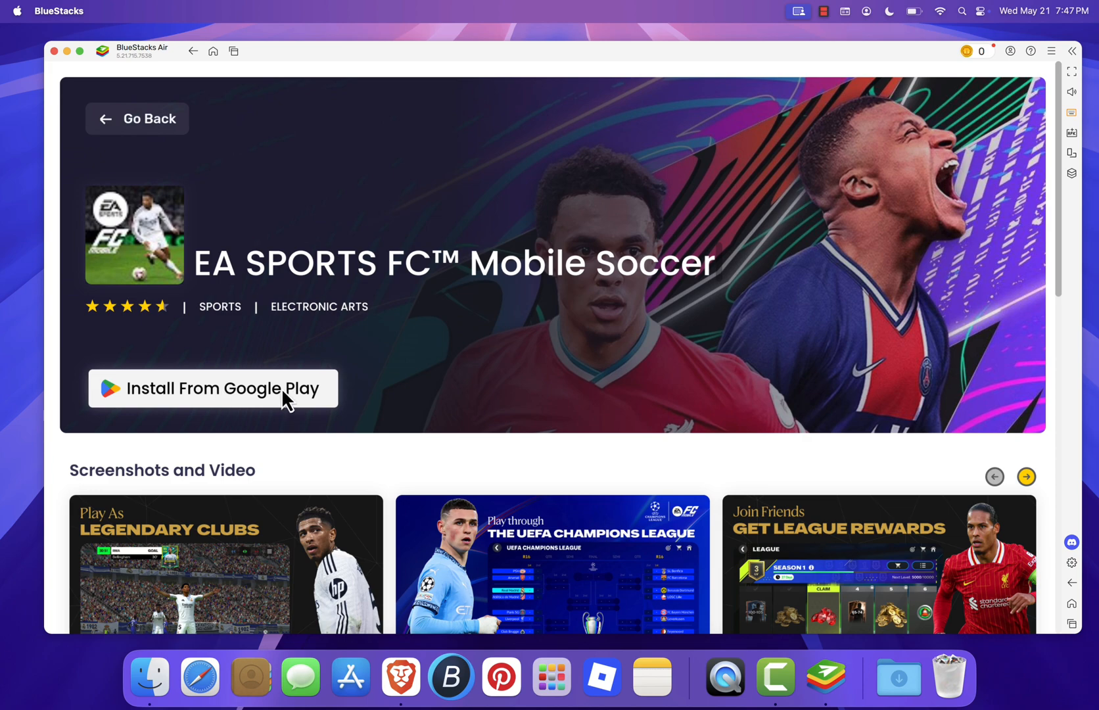
{"action": "mouse_move", "coordinate": [352, 247]}
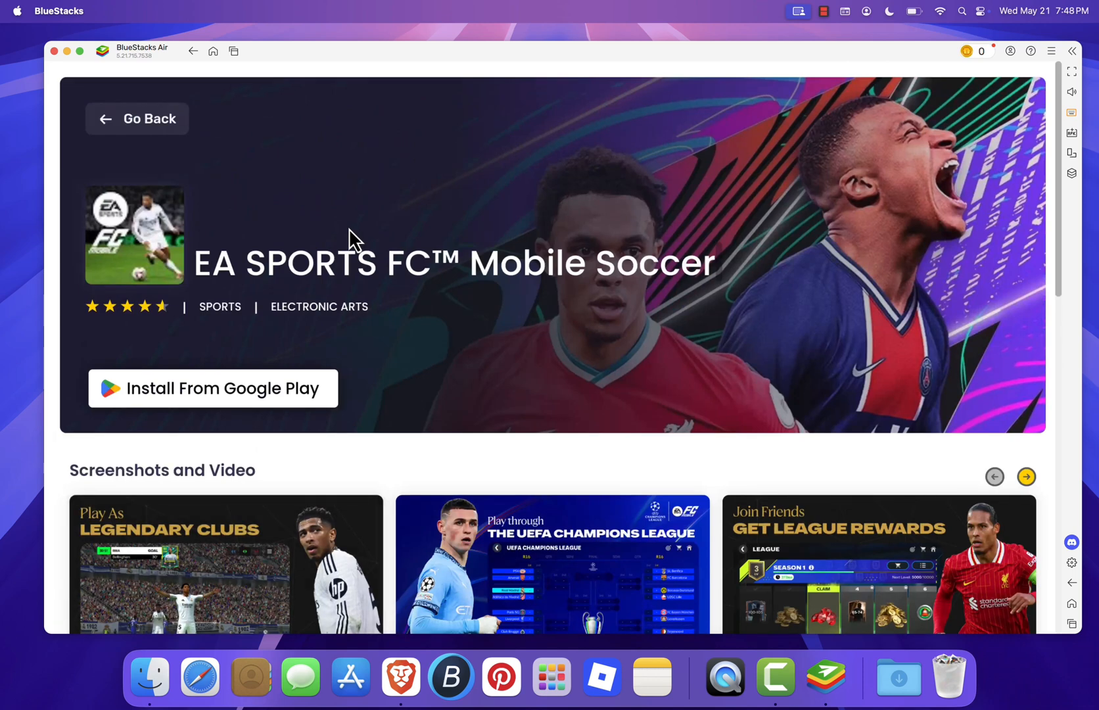
{"action": "mouse_move", "coordinate": [200, 379]}
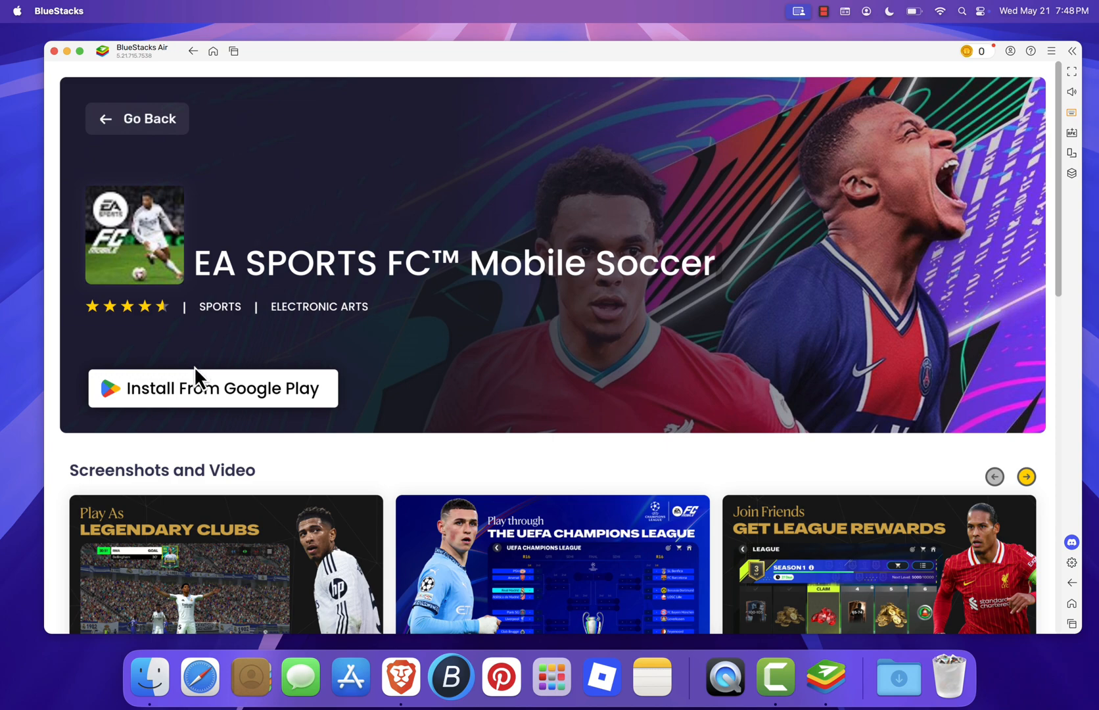
{"action": "mouse_move", "coordinate": [471, 321]}
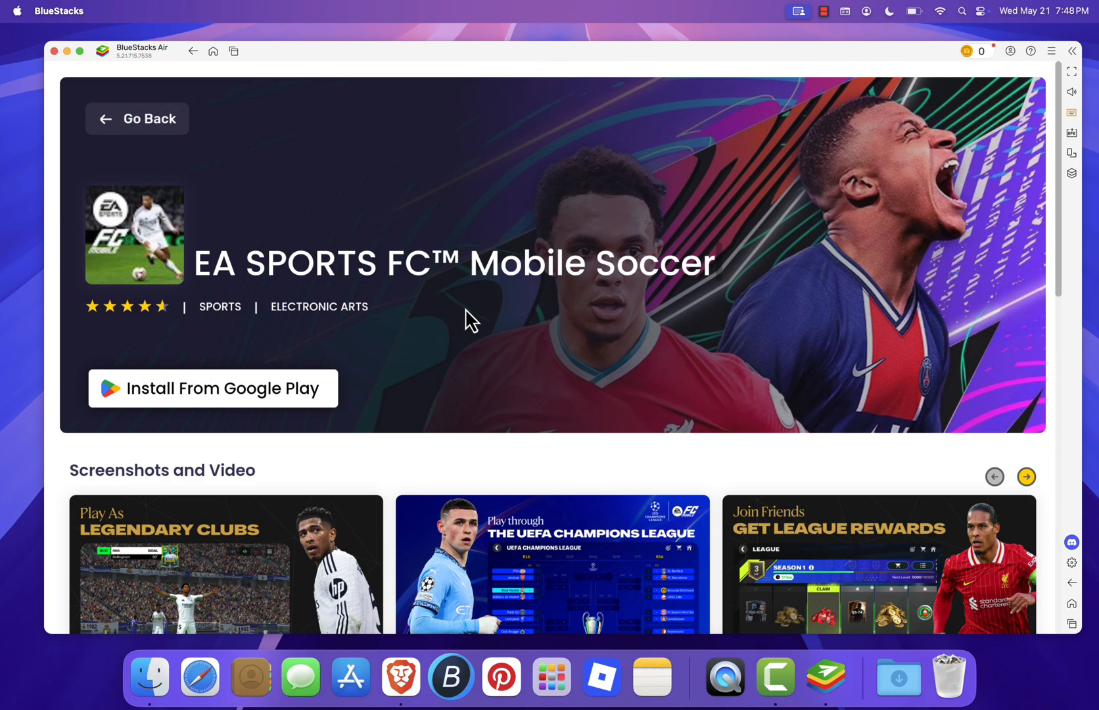